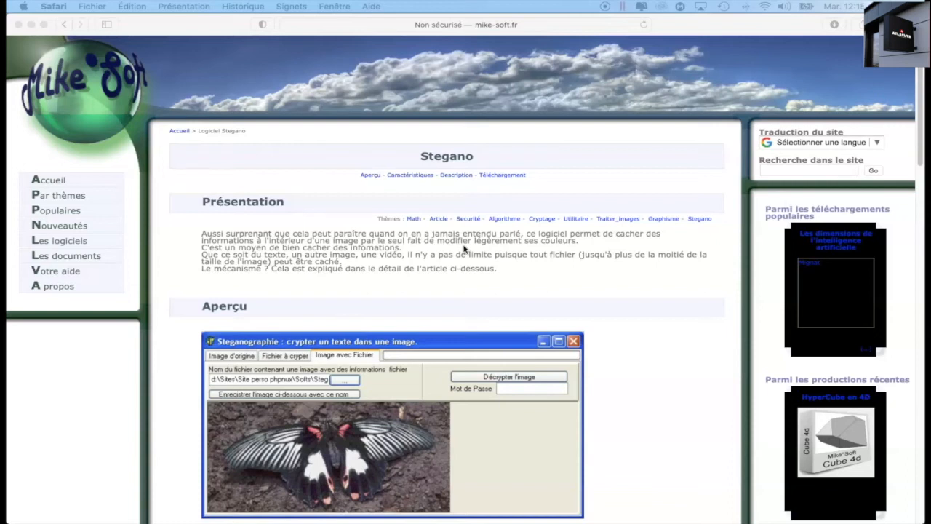
- Scroll the Stegano page past the Aperçu screenshot to Caractéristiques and Description
scroll(down, 3)
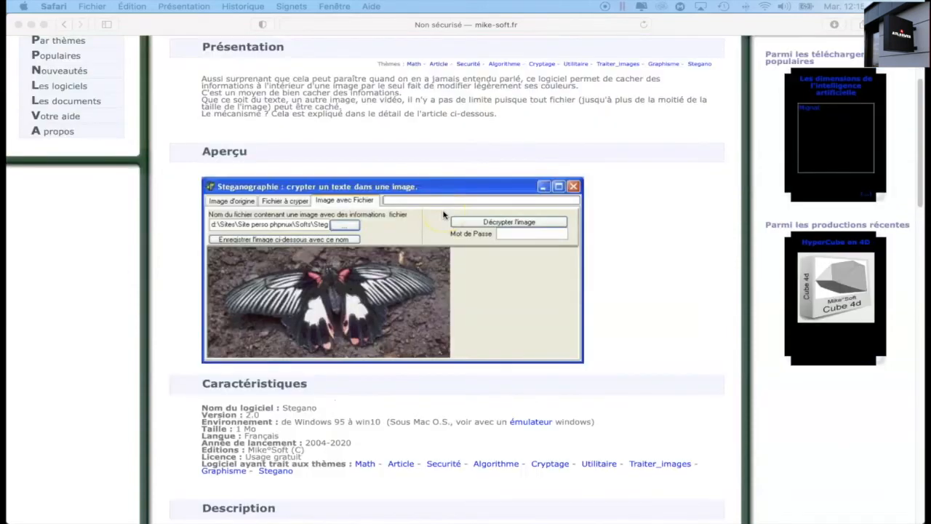
scroll(down, 3)
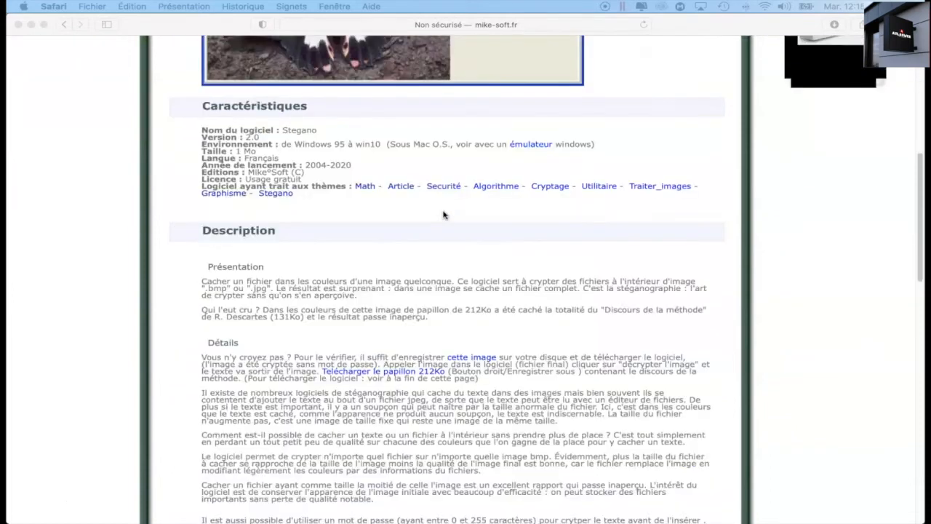
scroll(down, 3)
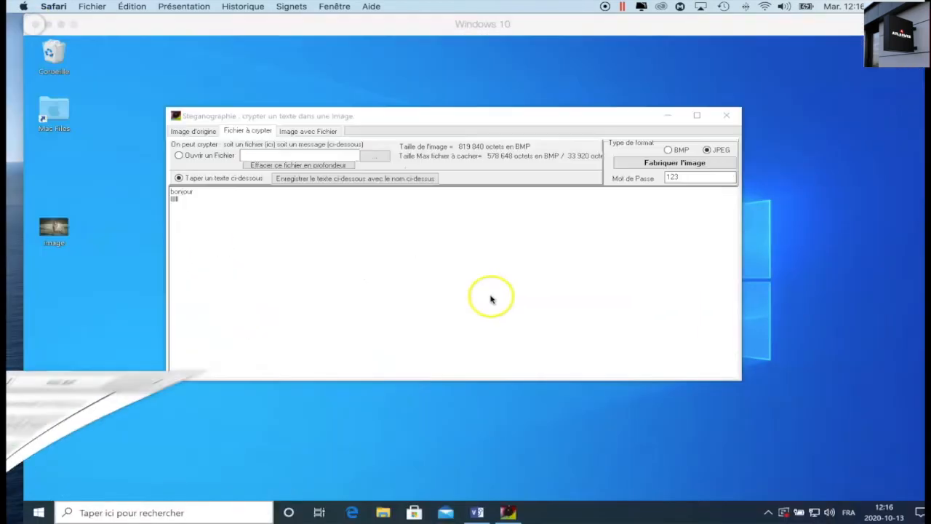
mouse_move(384, 413)
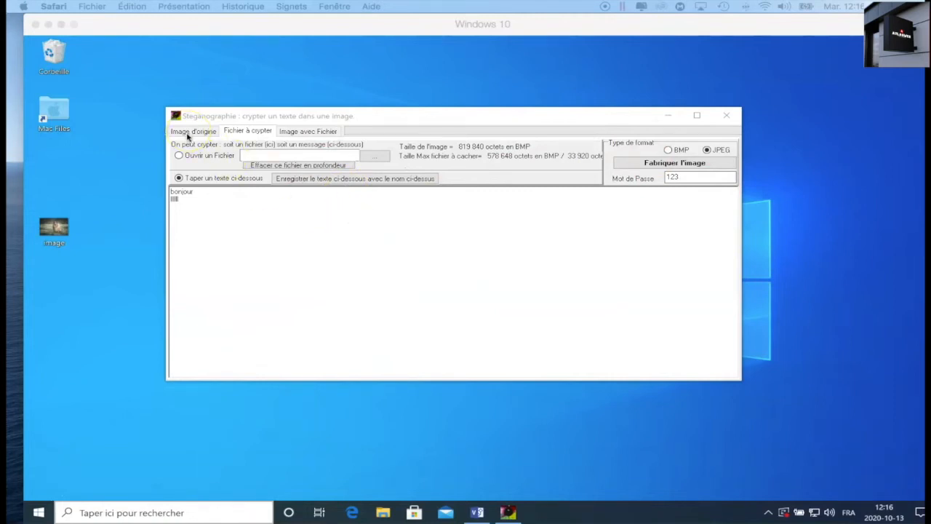
- View the collie photo image.jpg and its hiding capacity, then return to the text to hide
click(193, 131)
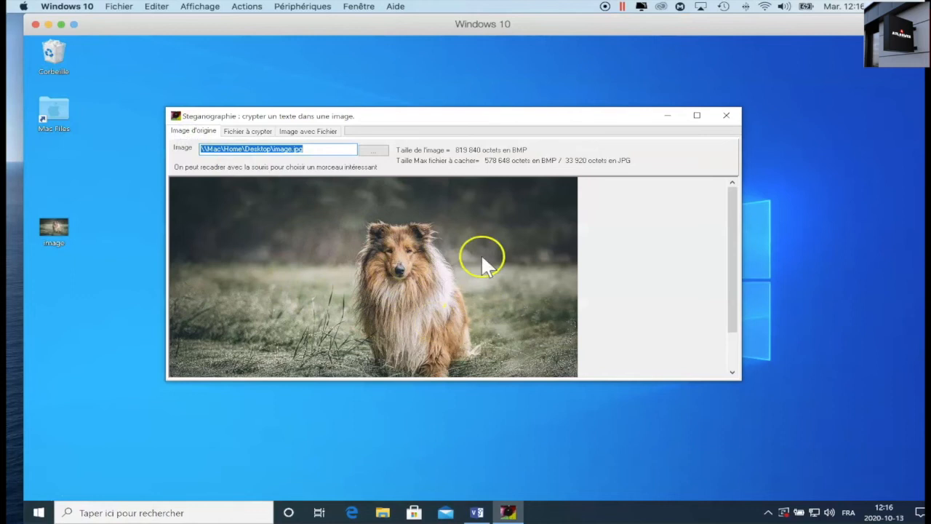
mouse_move(378, 288)
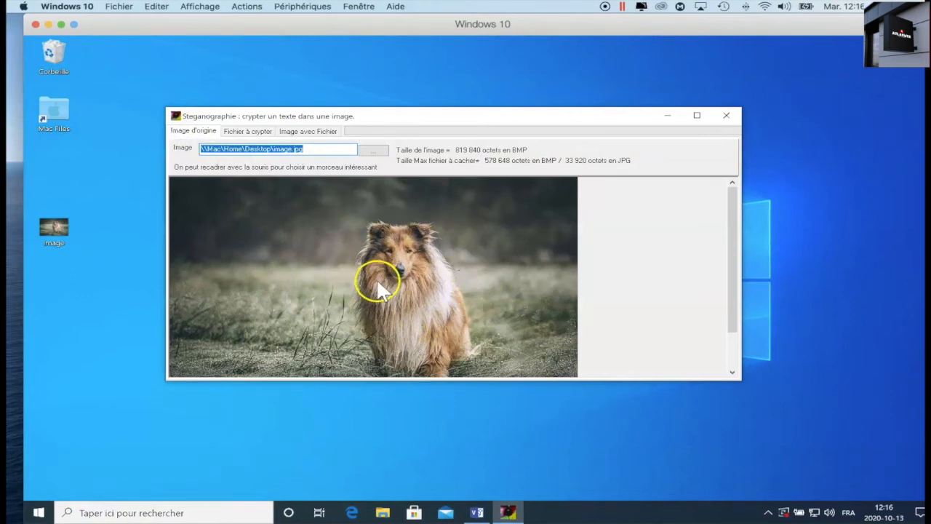
mouse_move(462, 284)
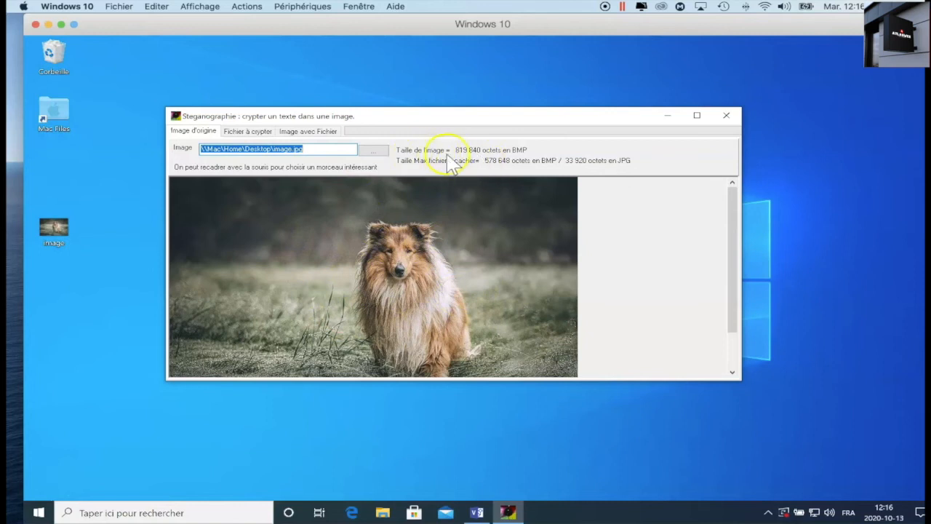
mouse_move(428, 173)
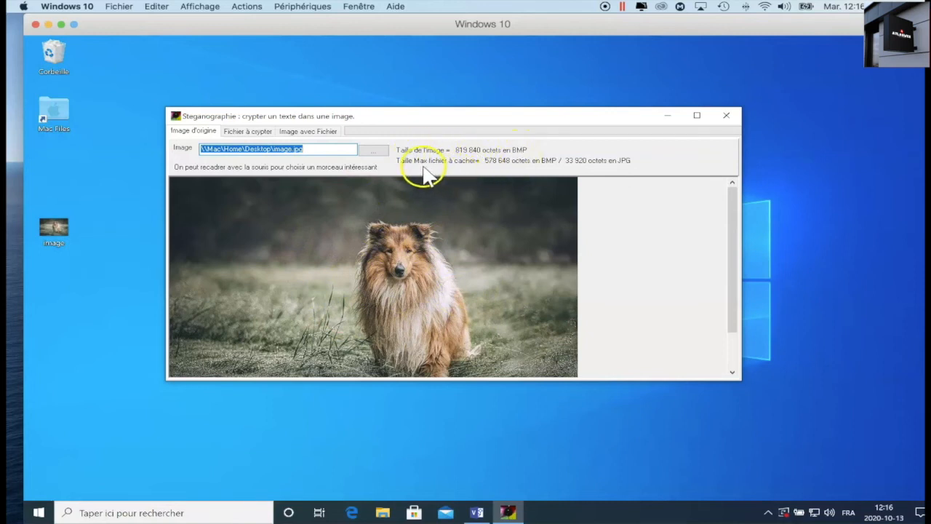
mouse_move(443, 172)
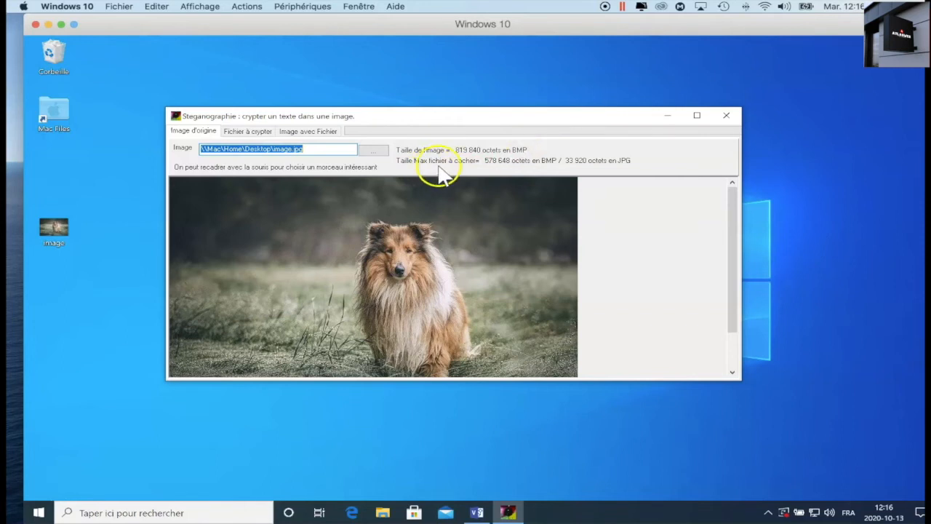
click(247, 131)
text(bonjour)
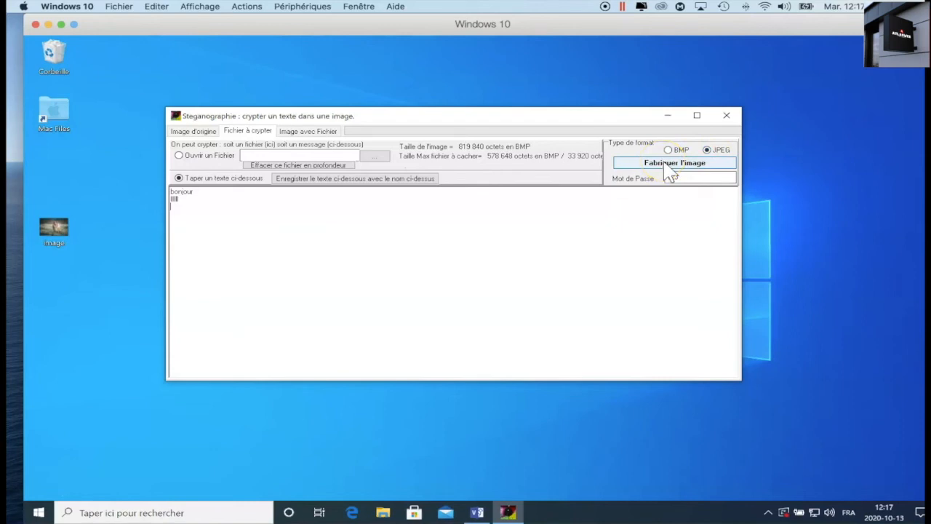
click(308, 131)
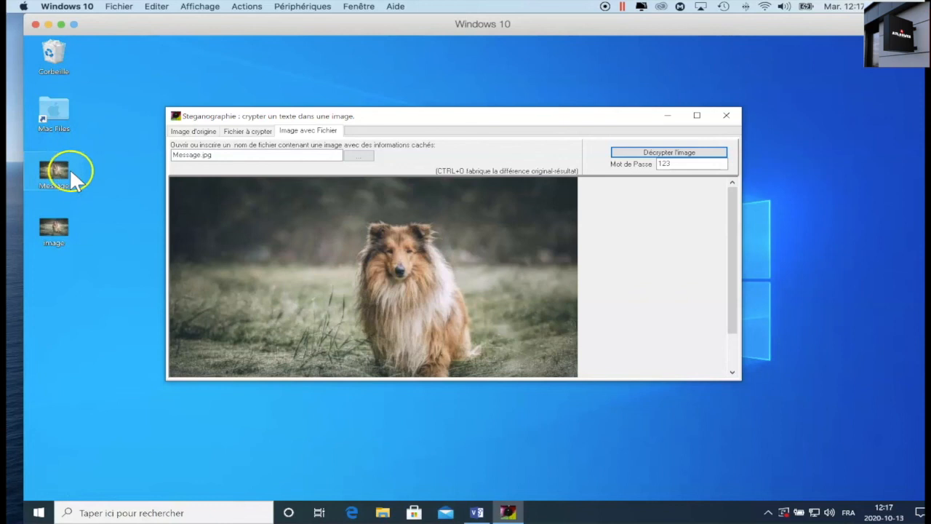
mouse_move(52, 171)
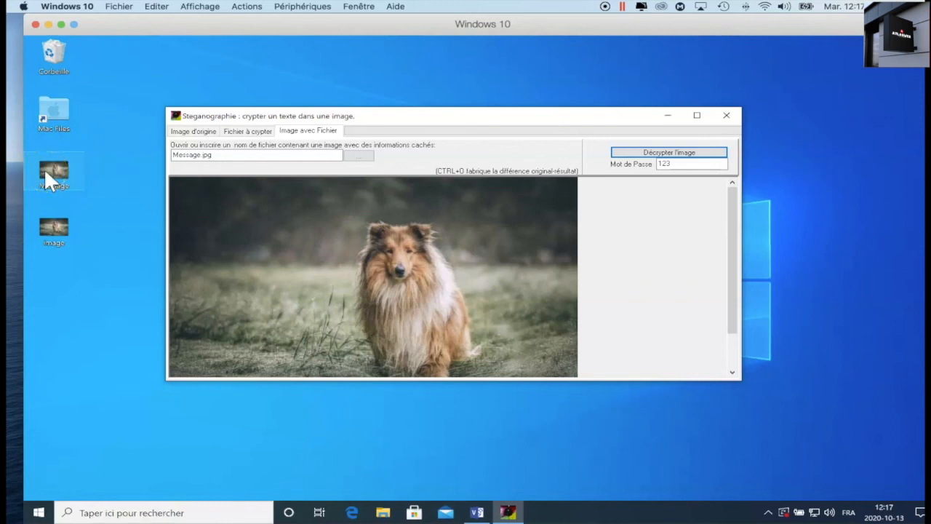
click(53, 172)
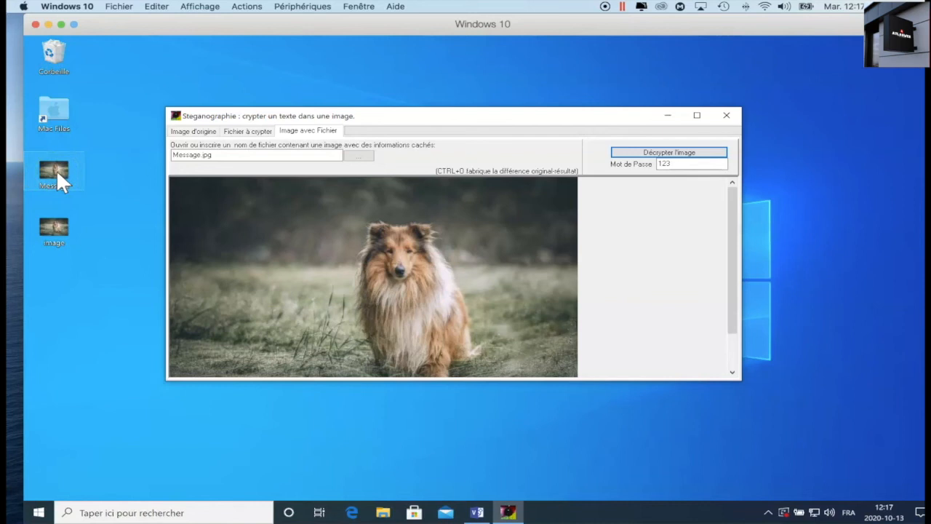
mouse_move(638, 195)
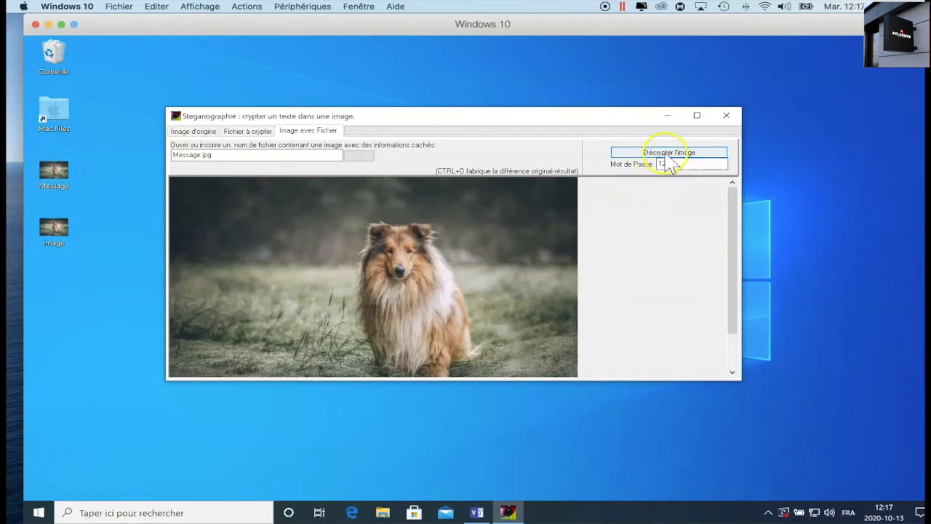
click(247, 131)
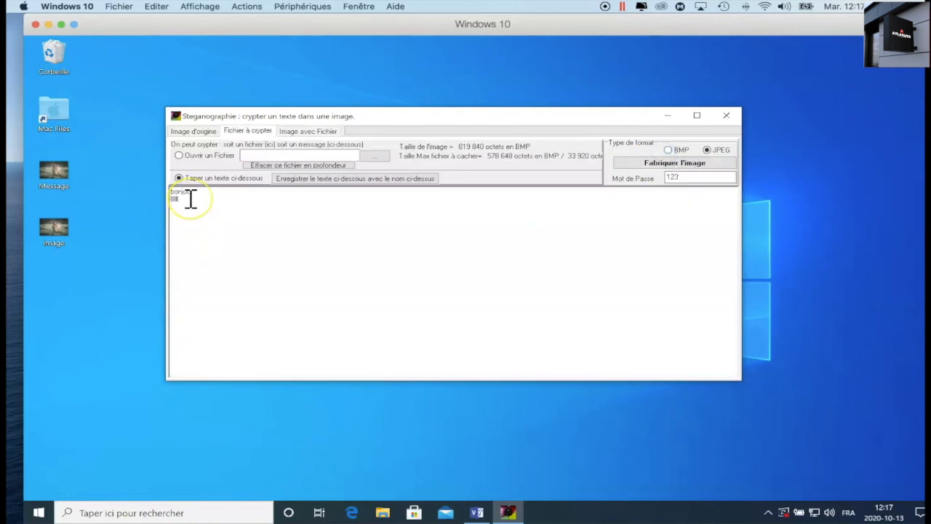
mouse_move(512, 259)
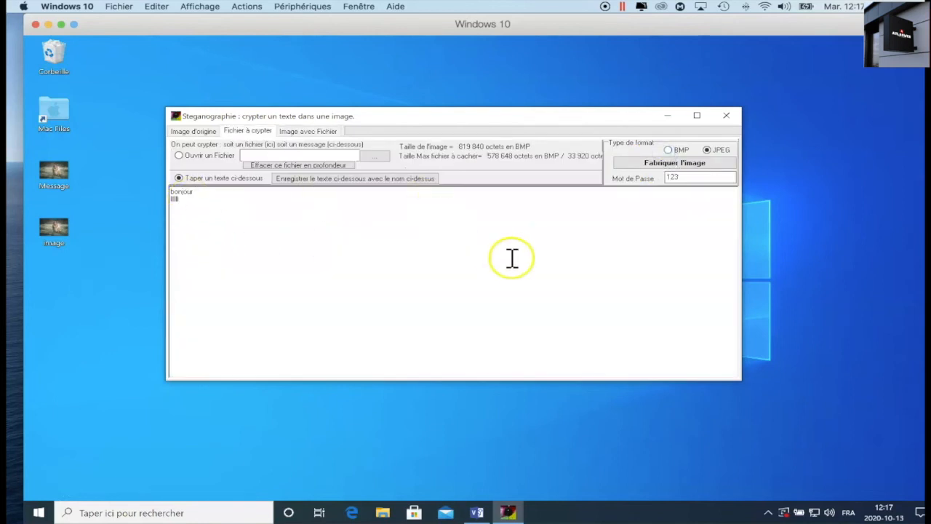
mouse_move(552, 299)
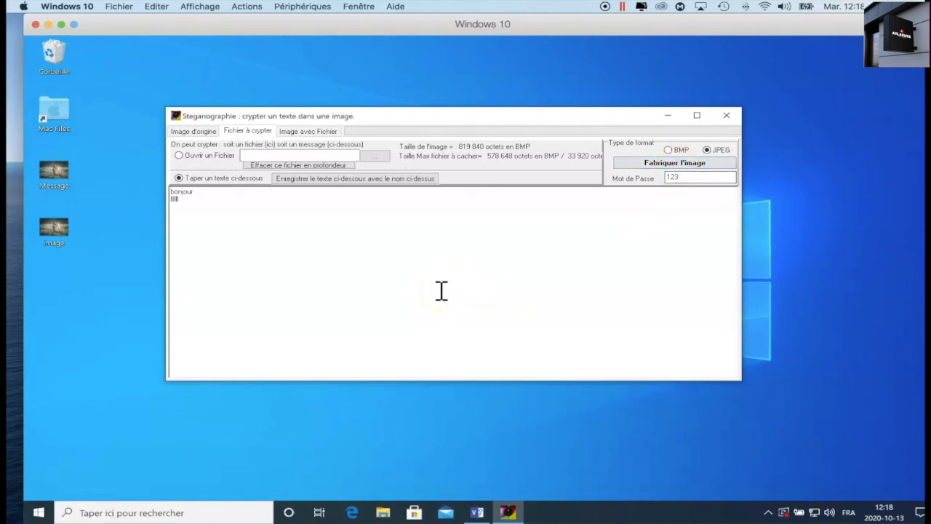
mouse_move(454, 239)
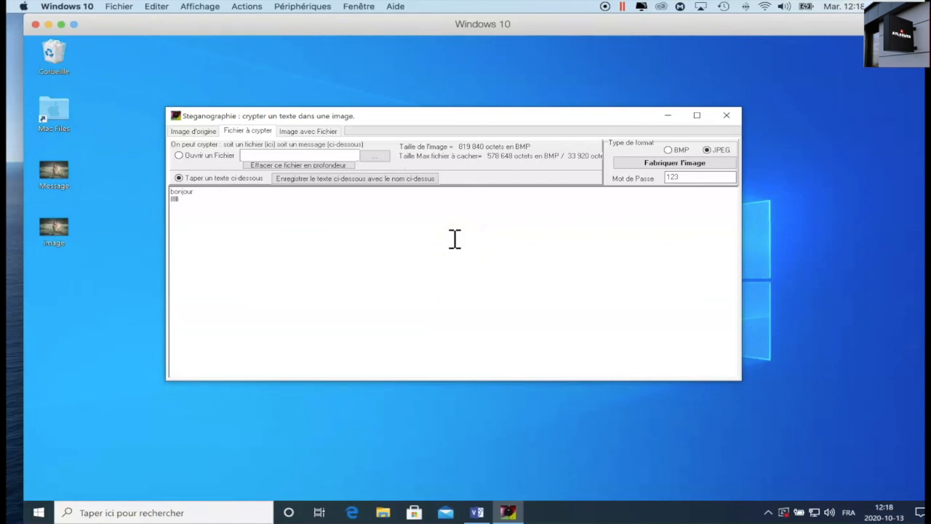
mouse_move(473, 285)
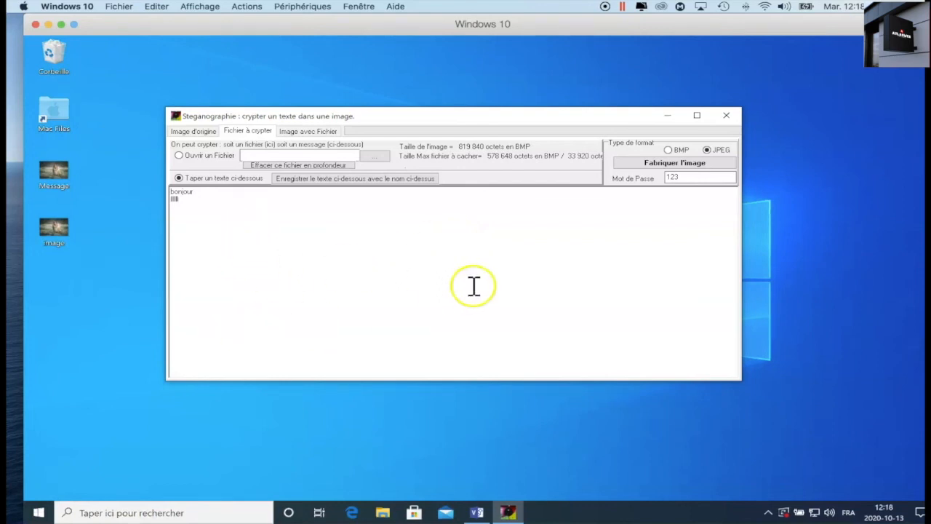
mouse_move(395, 218)
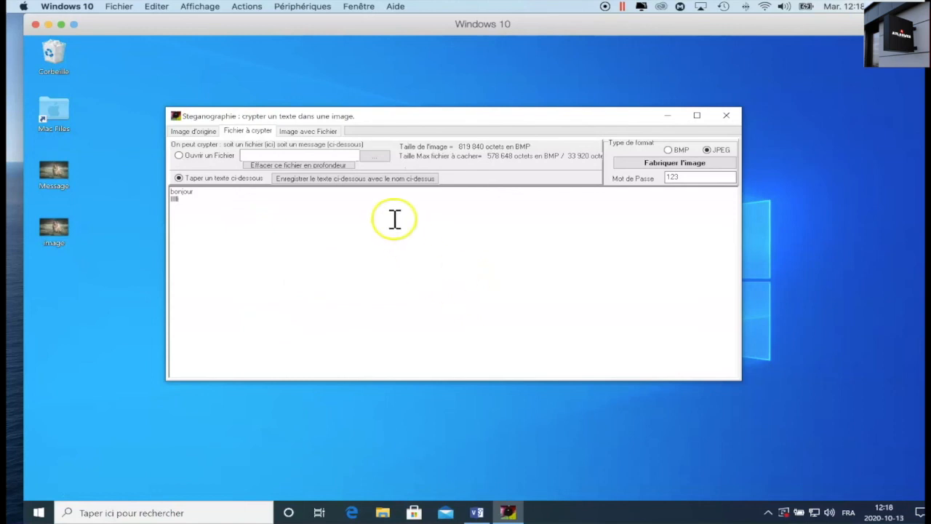